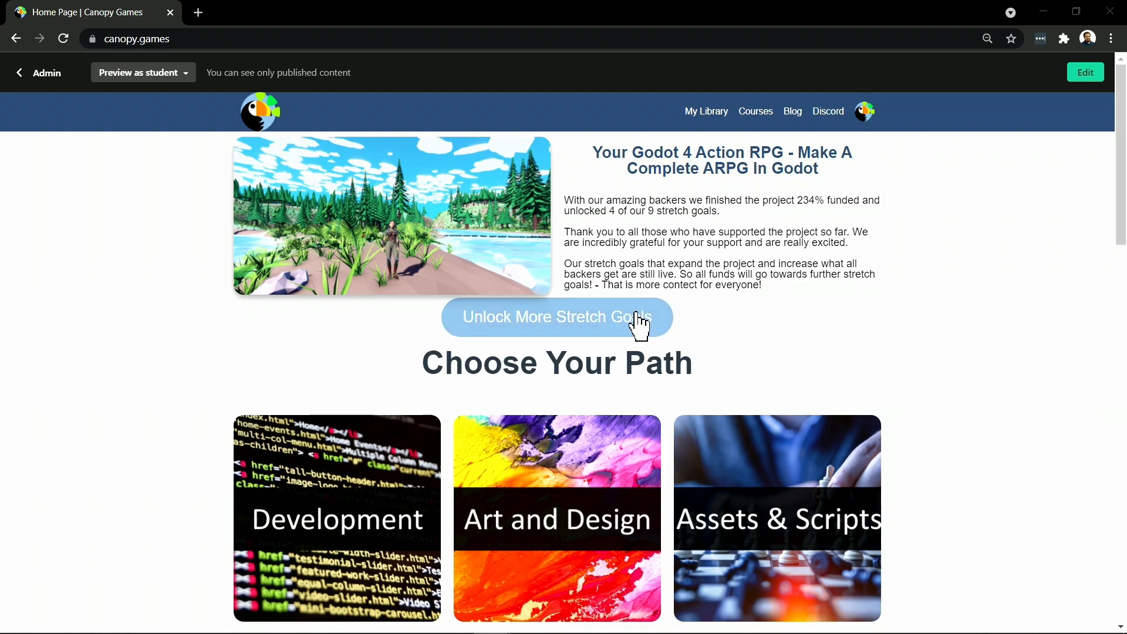
# Open the crowdfunding page via 'Unlock More Stretch Goals' and view the £13,667 total and bundles.
pyautogui.click(557, 317)
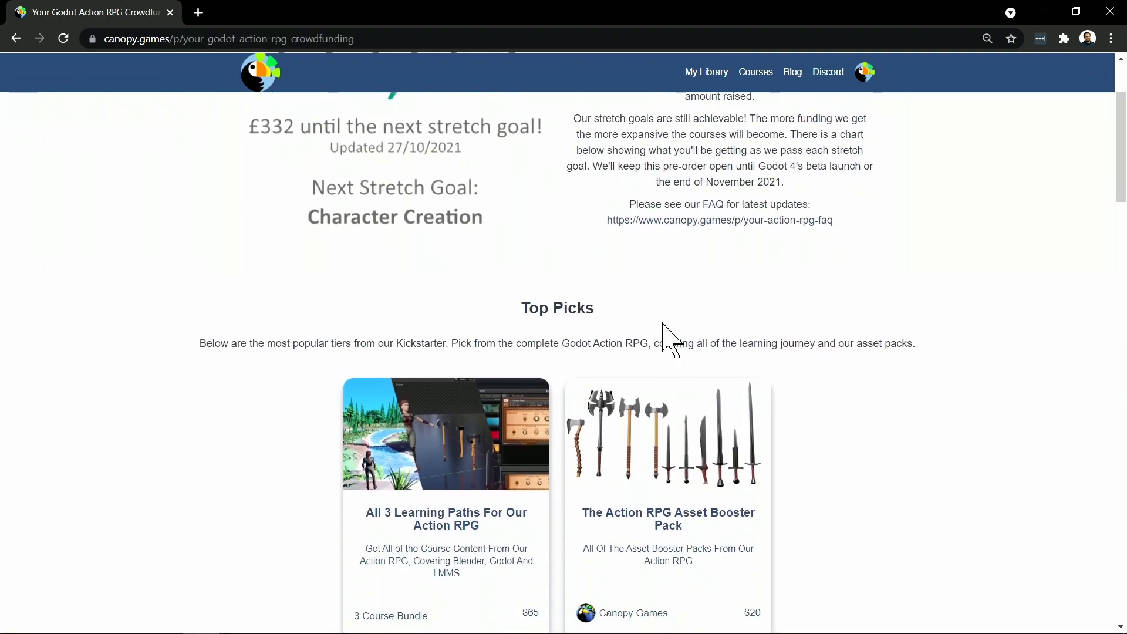
pyautogui.scroll(-3)
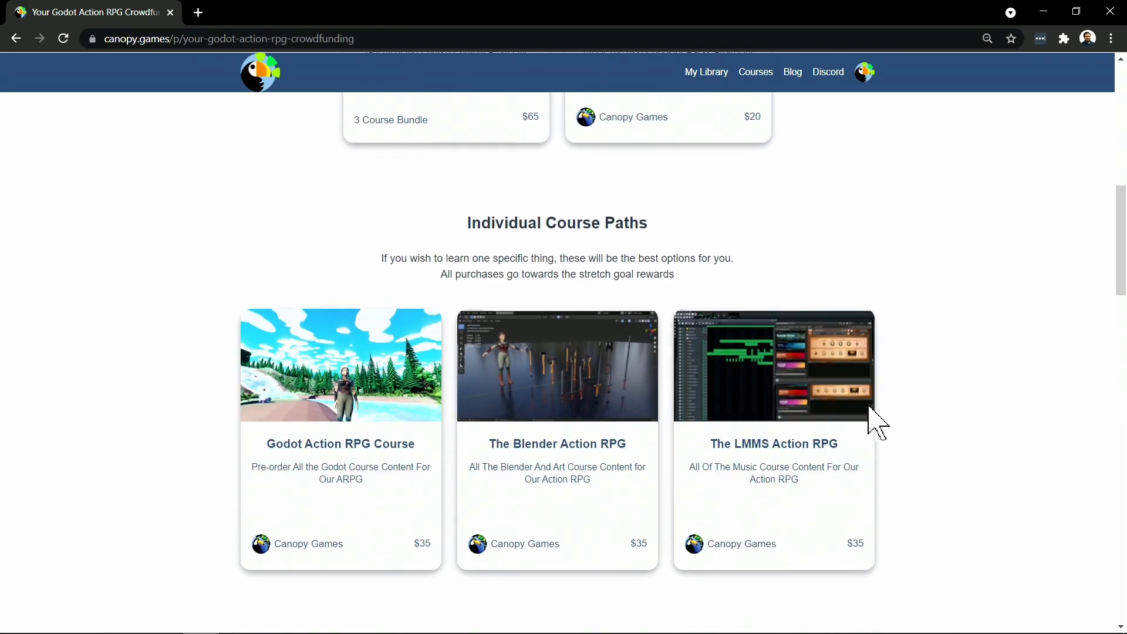
pyautogui.scroll(-3)
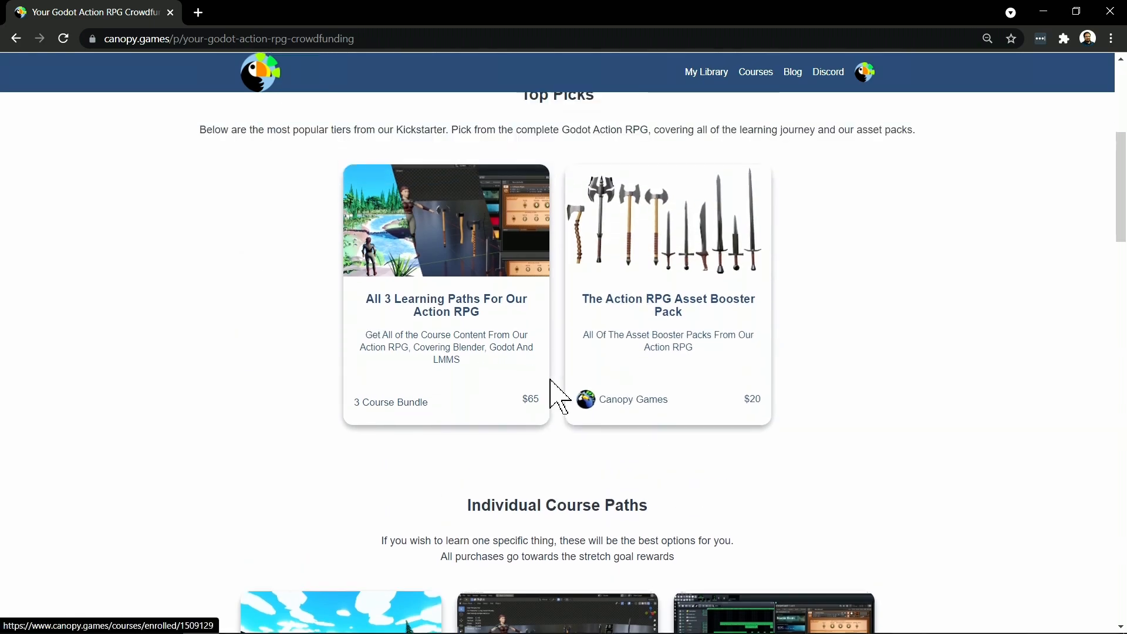
pyautogui.scroll(-3)
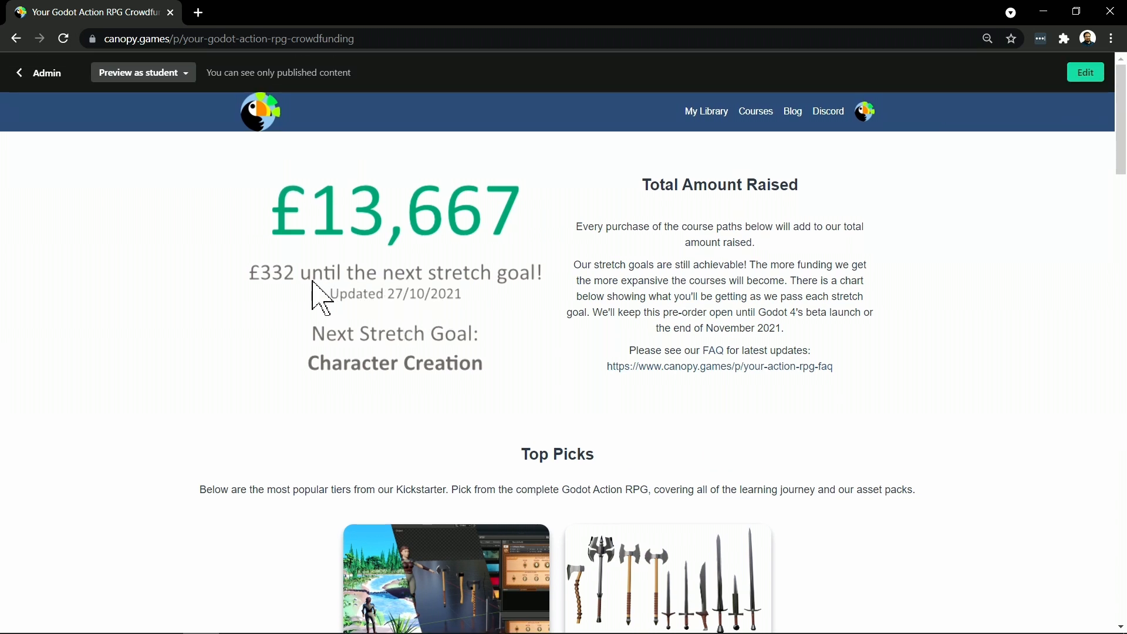
pyautogui.moveTo(1042, 392)
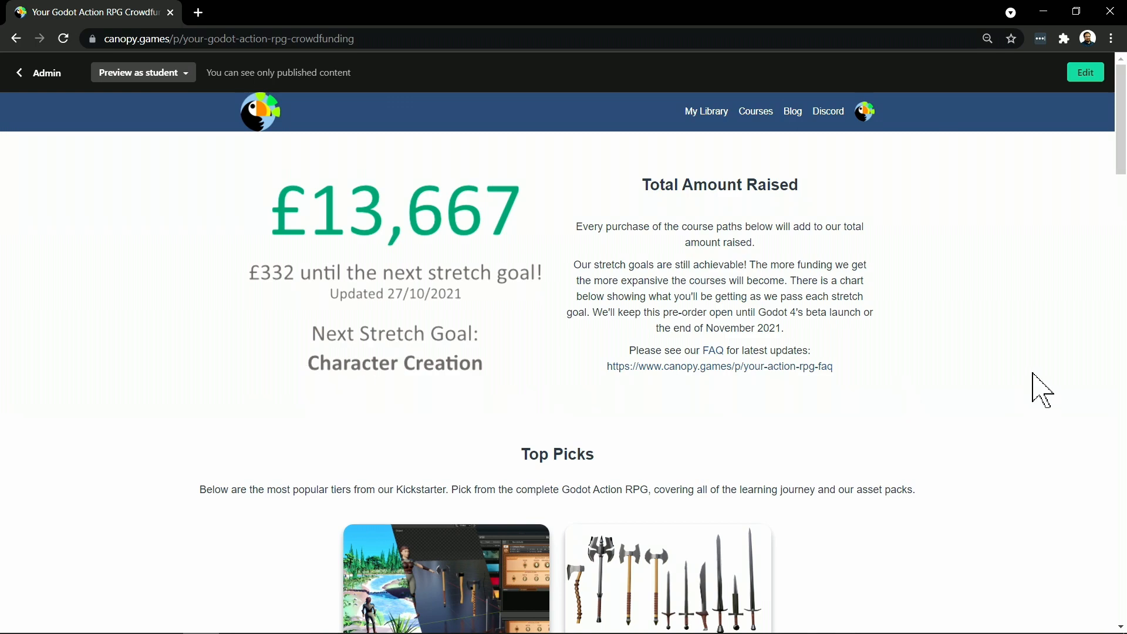
# Scroll past the course cards to the funding chart, stopping at the £14,000 Character Creation tier.
pyautogui.scroll(-3)
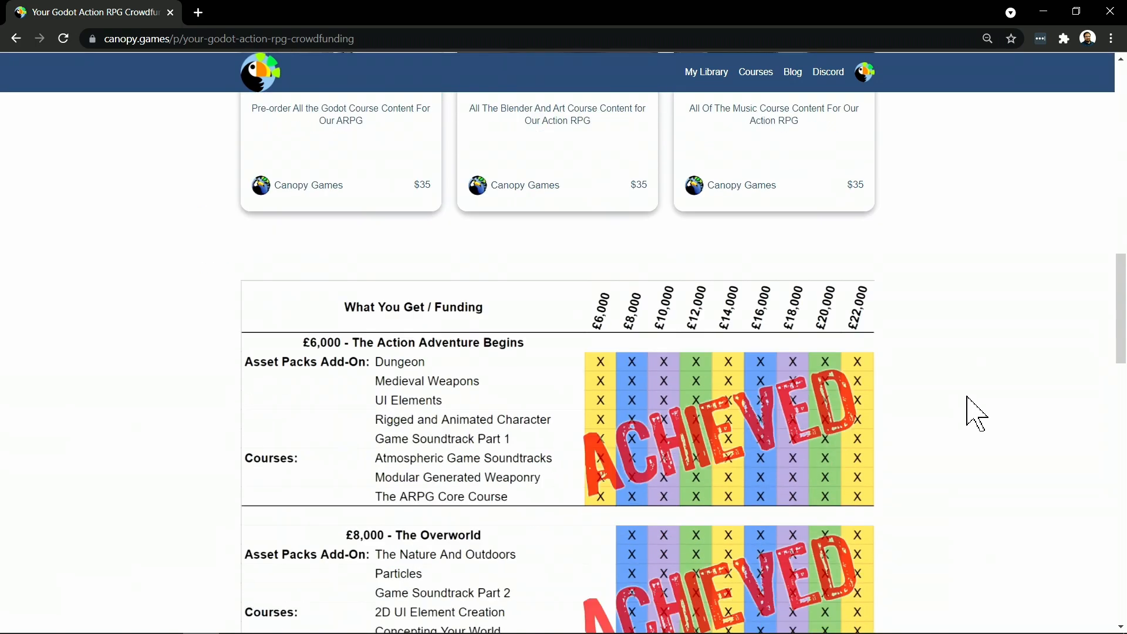
pyautogui.scroll(-3)
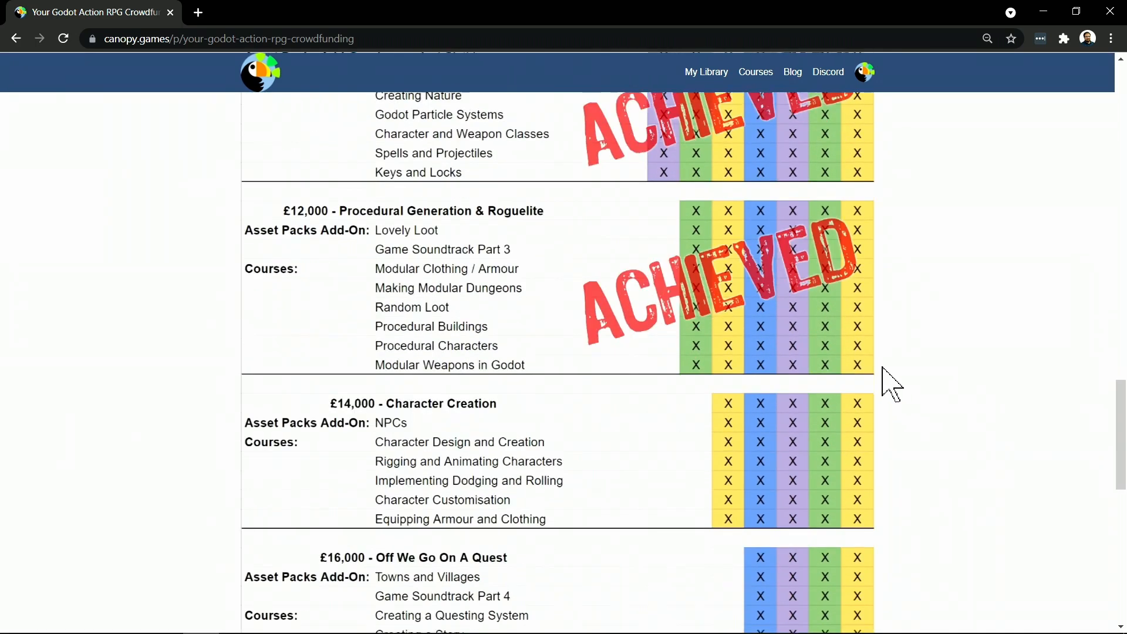
pyautogui.scroll(-3)
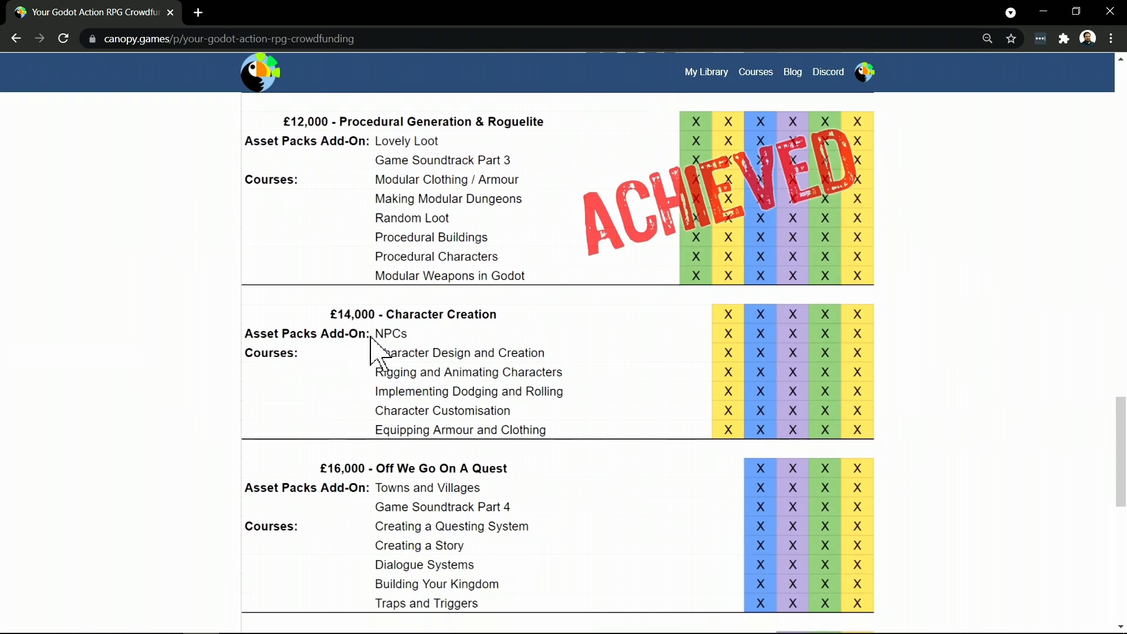
pyautogui.moveTo(607, 349)
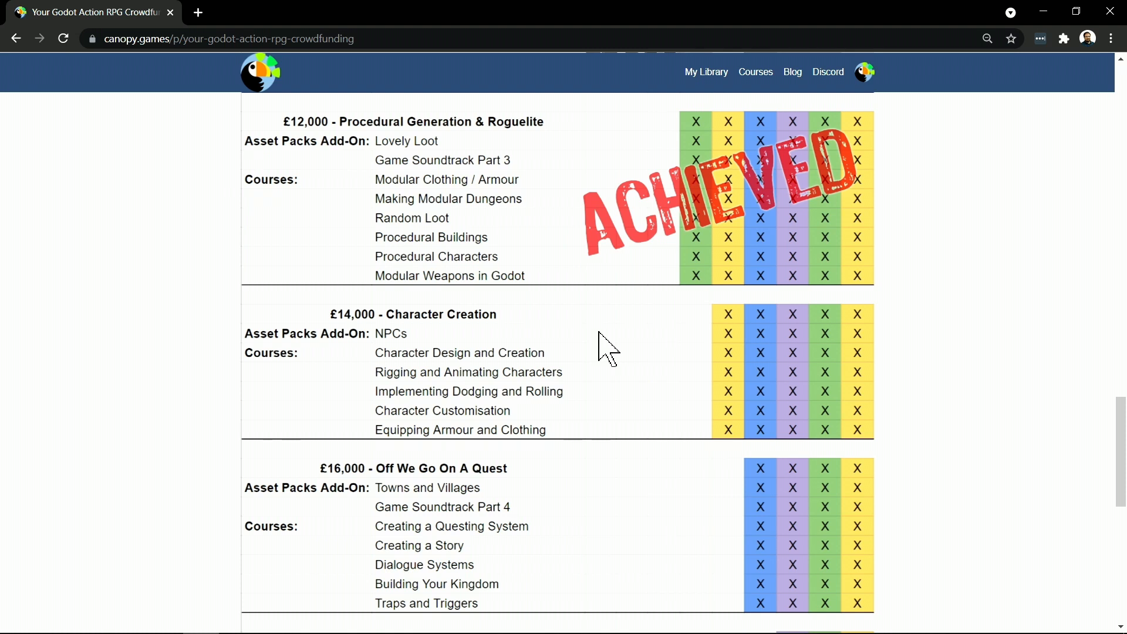
pyautogui.moveTo(515, 395)
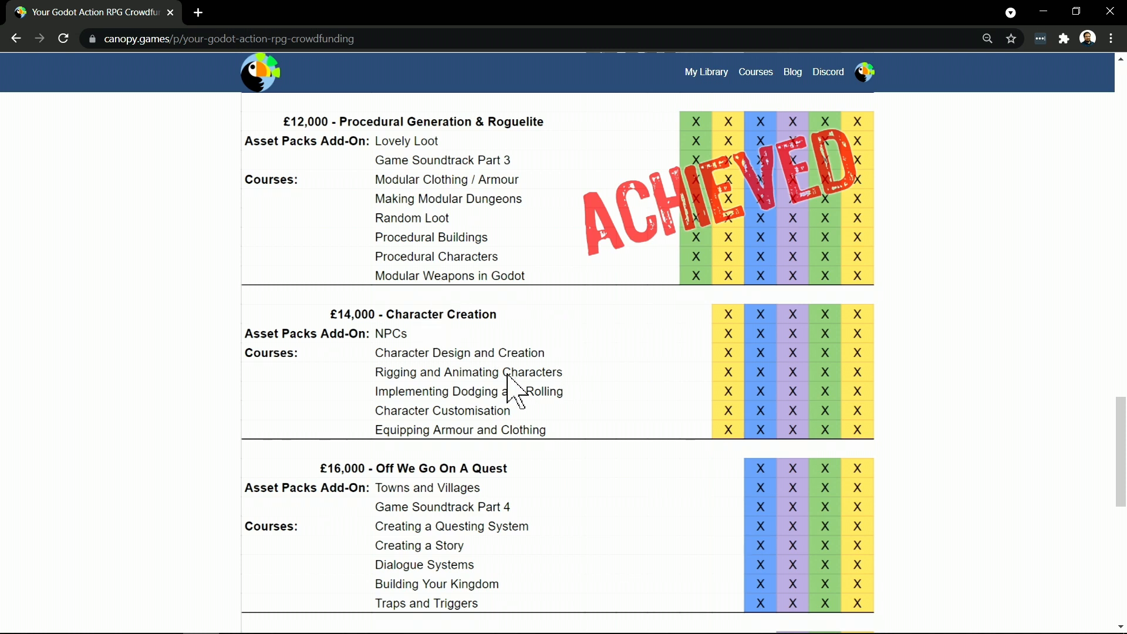
pyautogui.moveTo(598, 447)
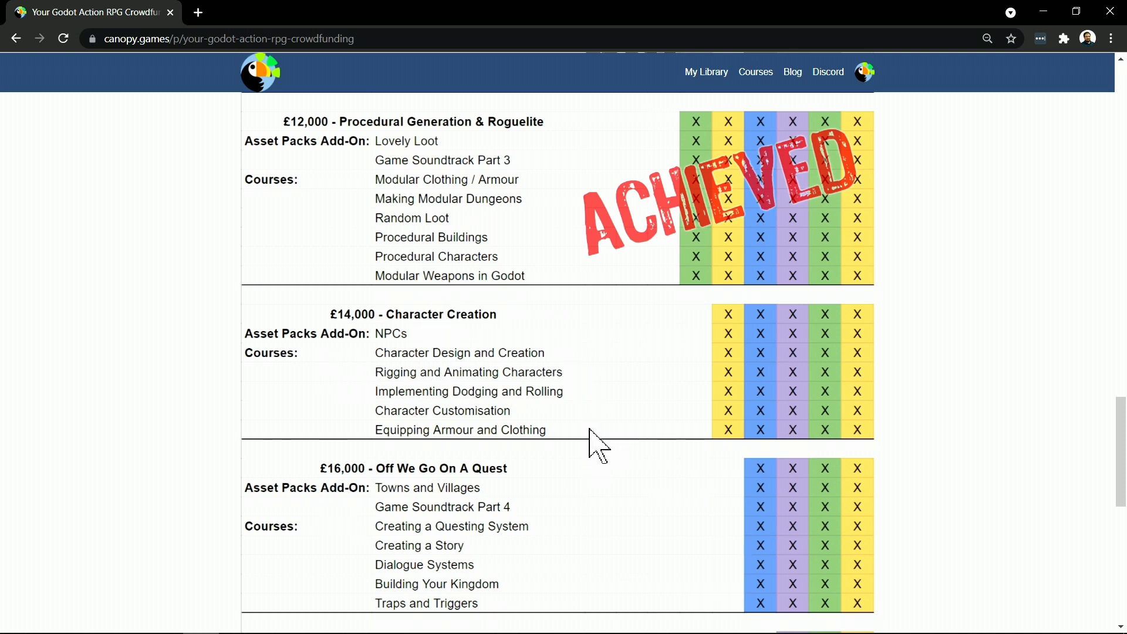
pyautogui.moveTo(591, 436)
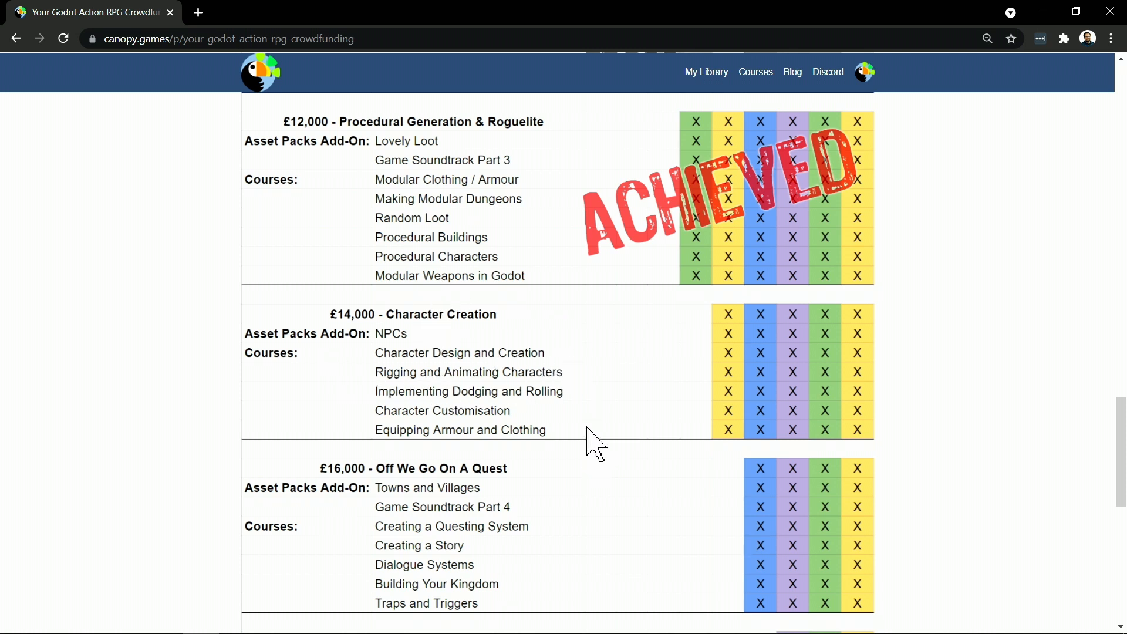
pyautogui.moveTo(643, 378)
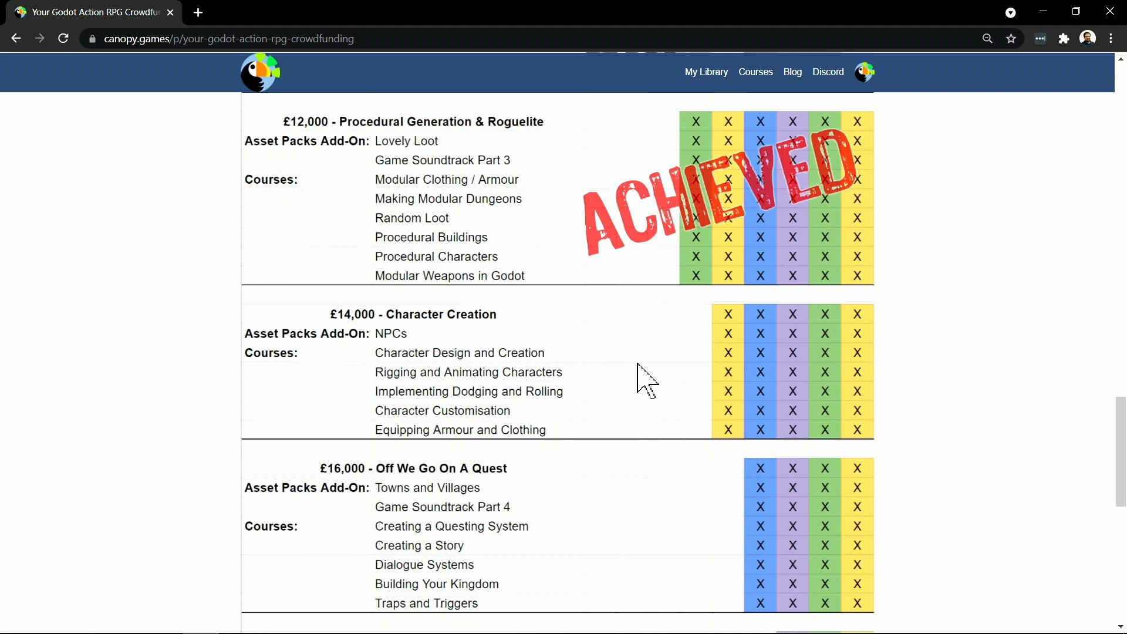
pyautogui.moveTo(557, 401)
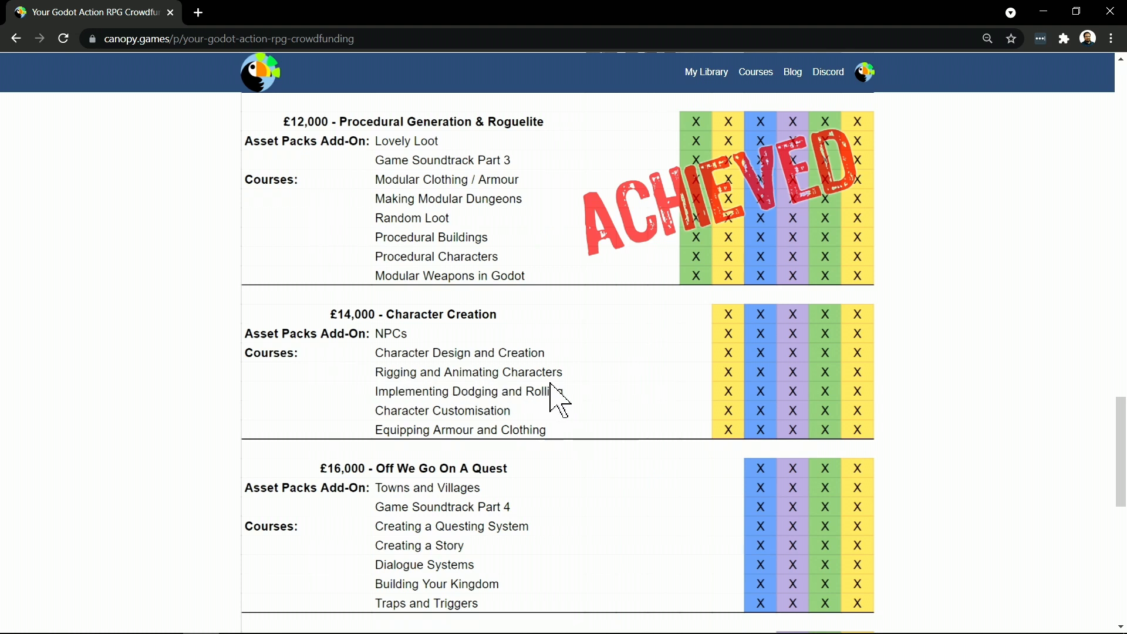
pyautogui.moveTo(421, 366)
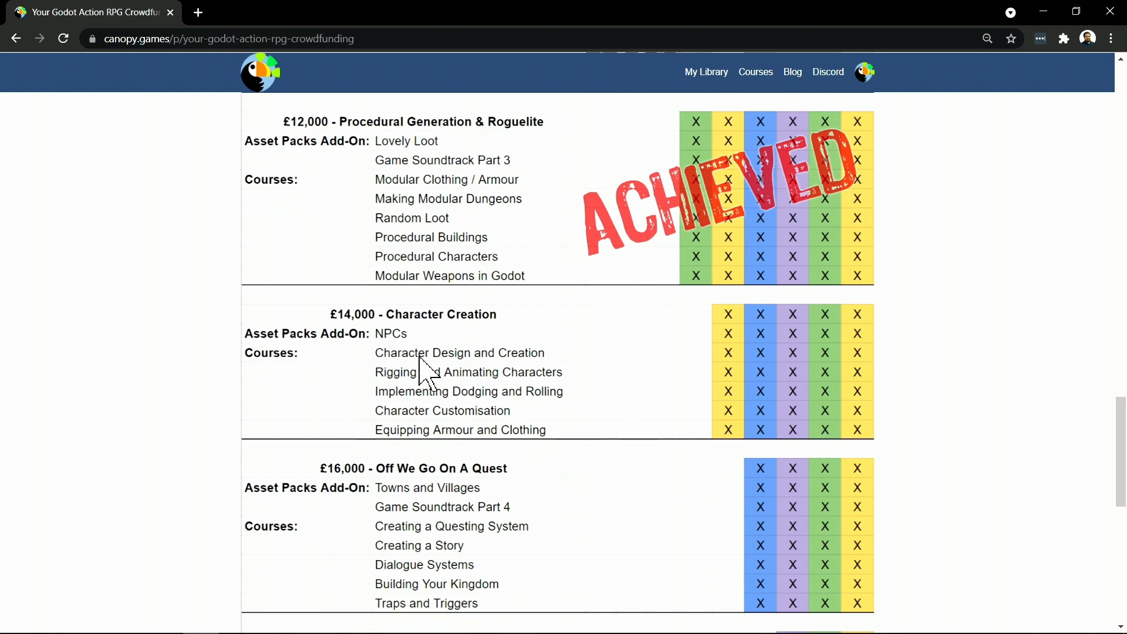
pyautogui.moveTo(563, 399)
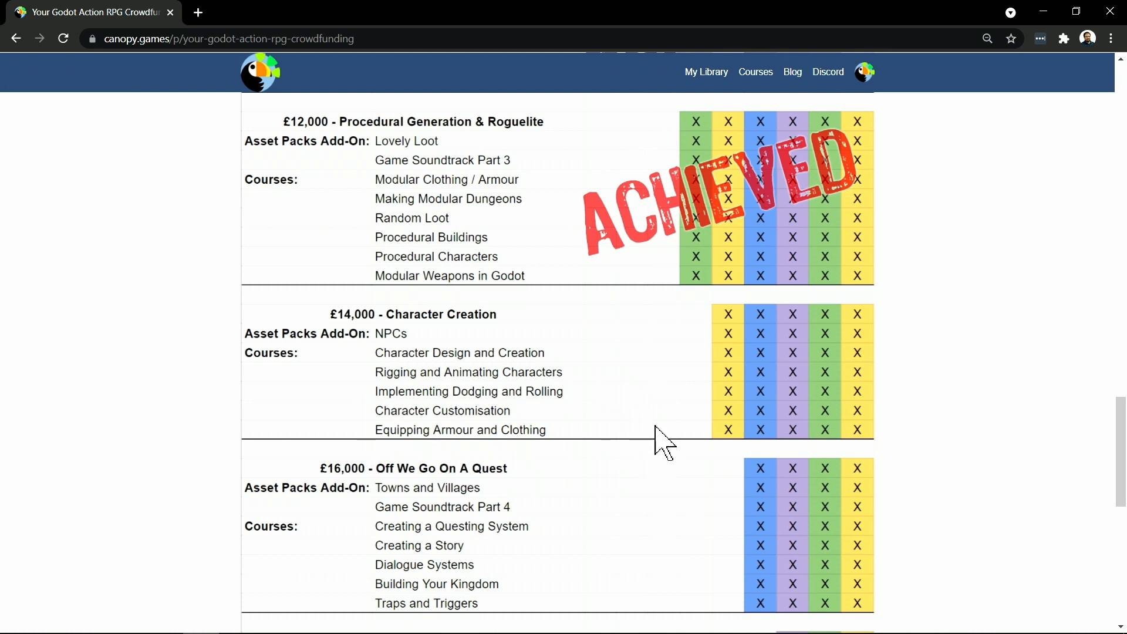
pyautogui.moveTo(365, 406)
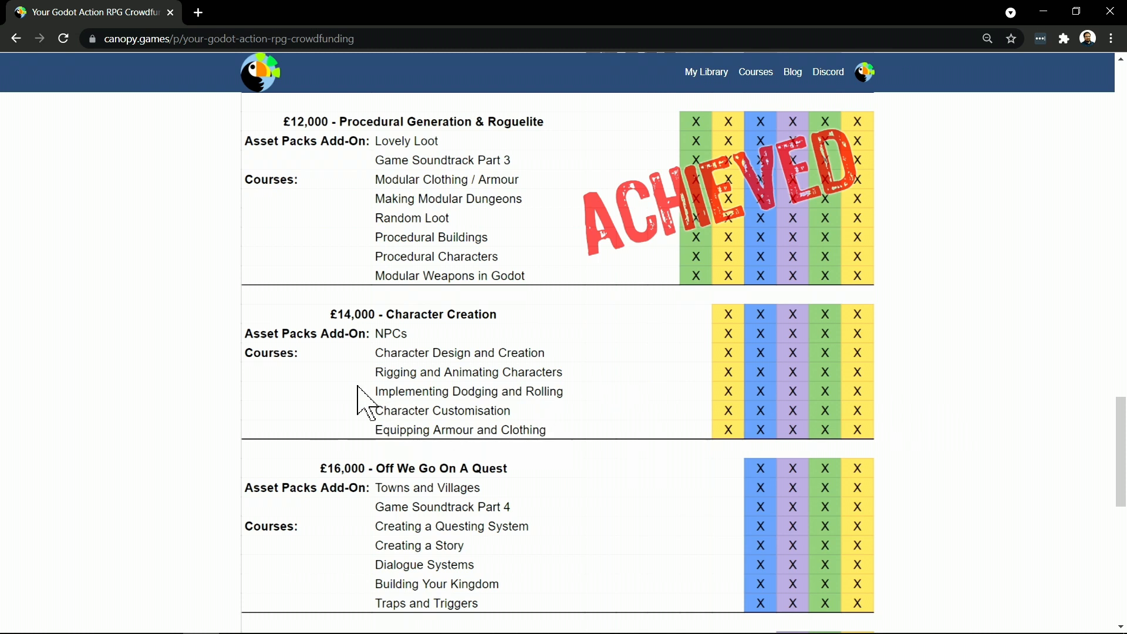
pyautogui.moveTo(599, 423)
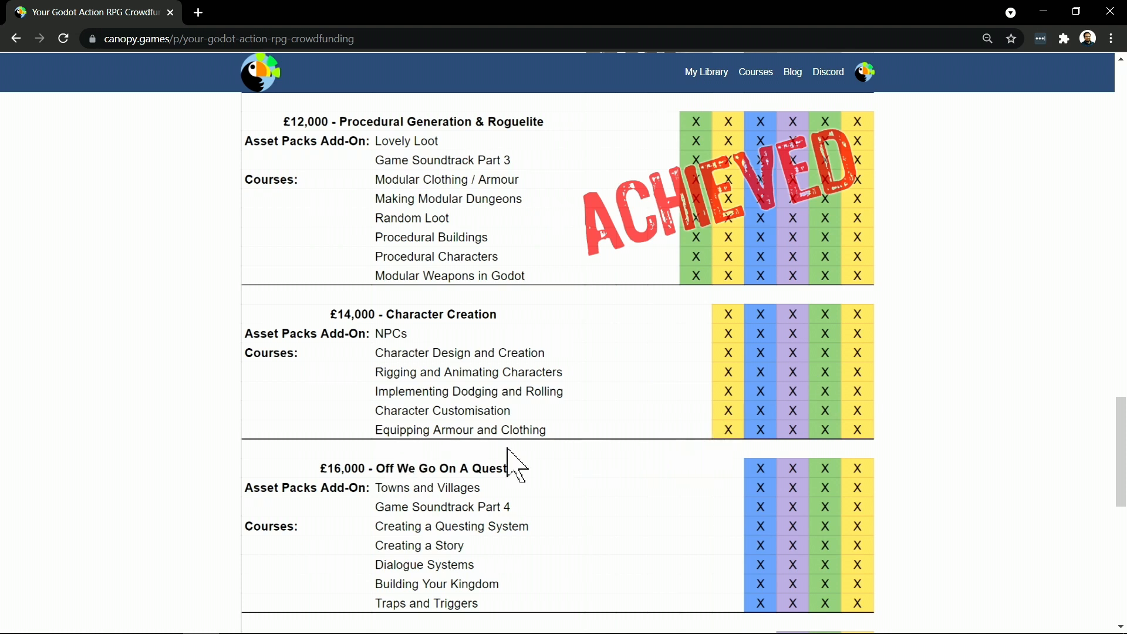
pyautogui.moveTo(651, 488)
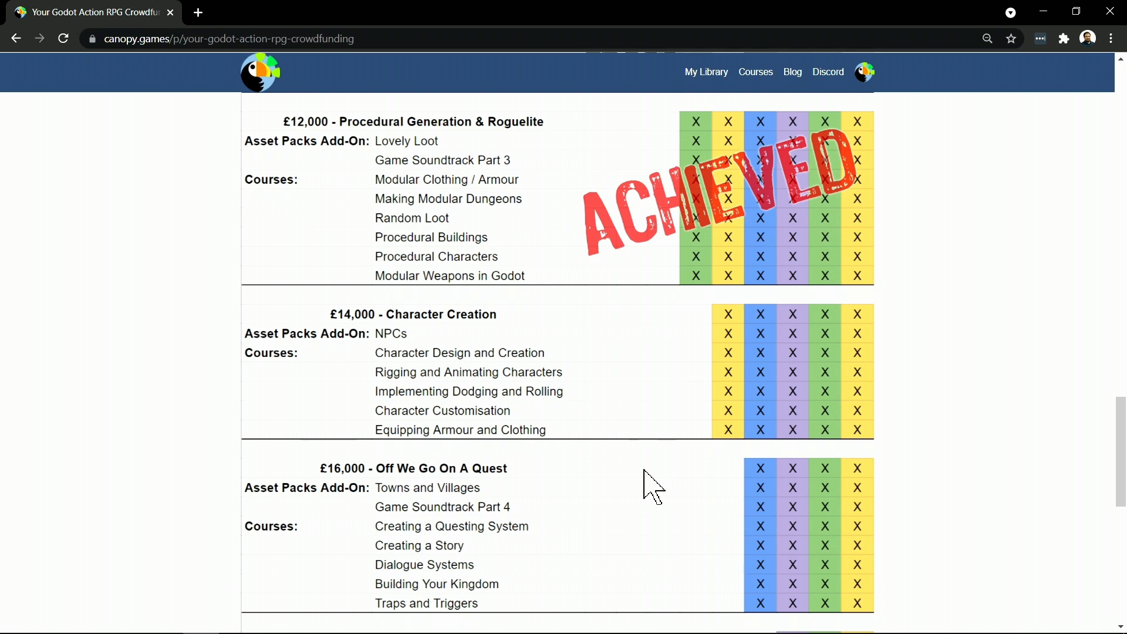
pyautogui.moveTo(550, 442)
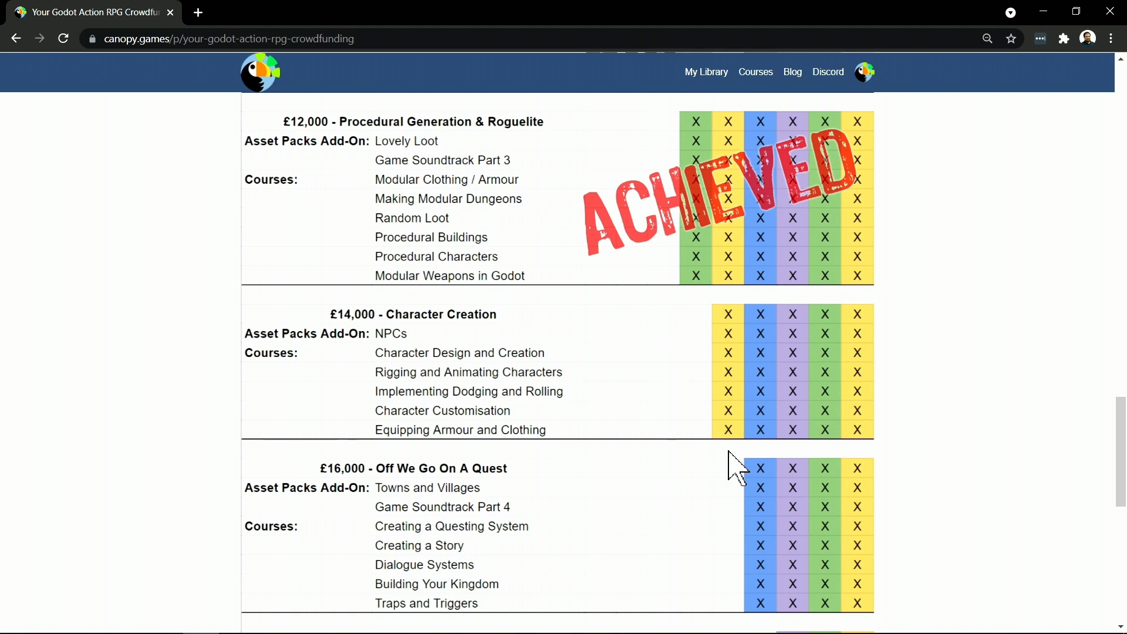
pyautogui.moveTo(640, 481)
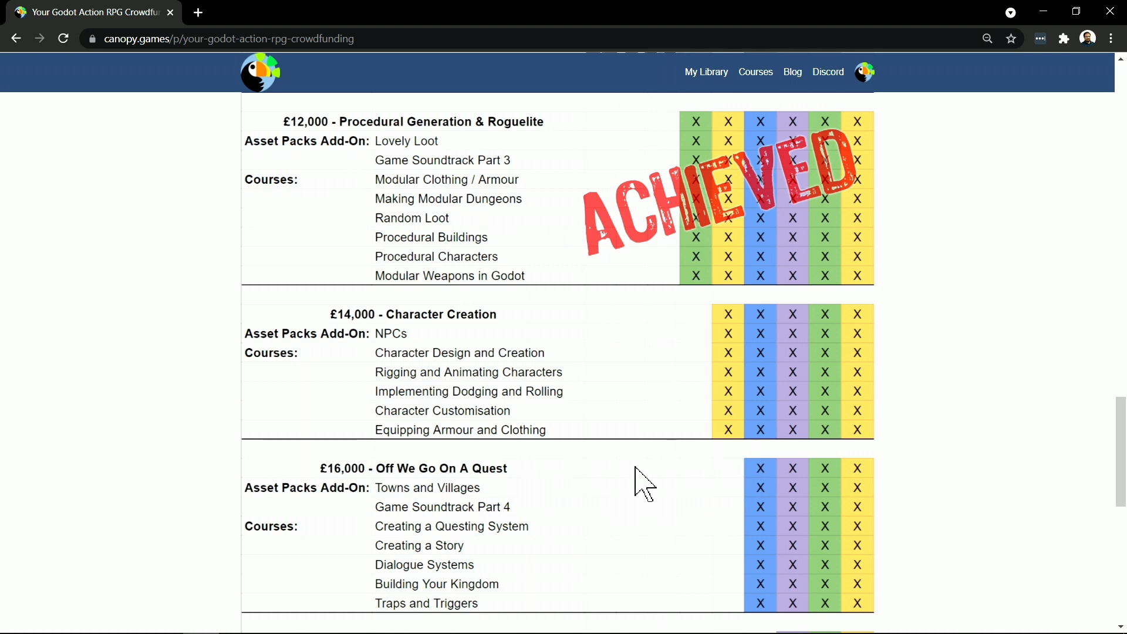
pyautogui.moveTo(359, 435)
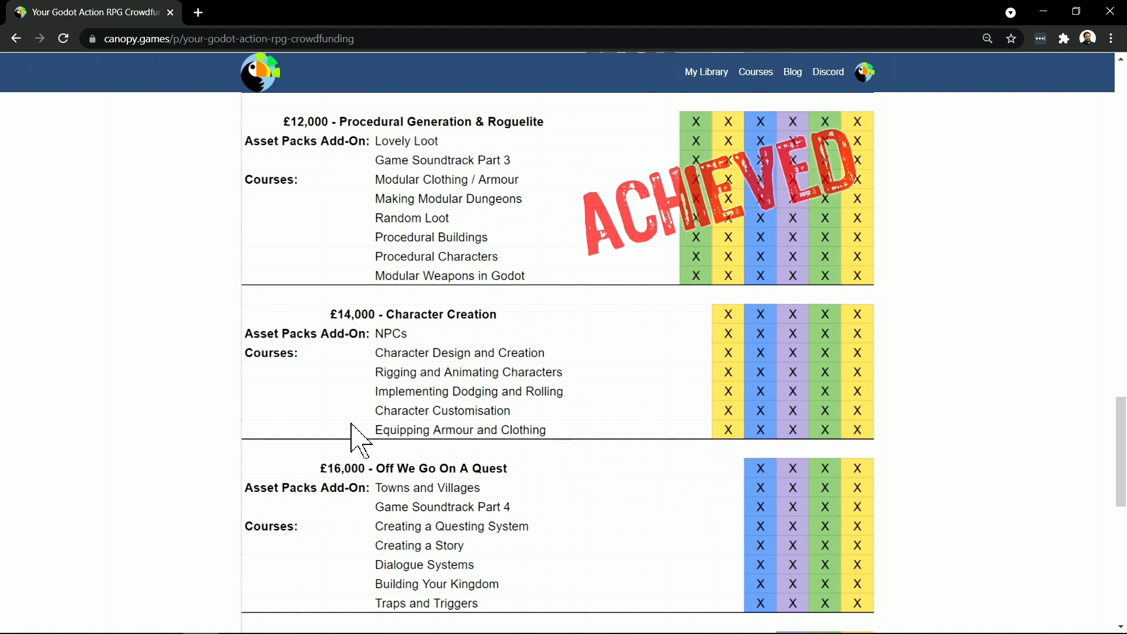
pyautogui.moveTo(747, 402)
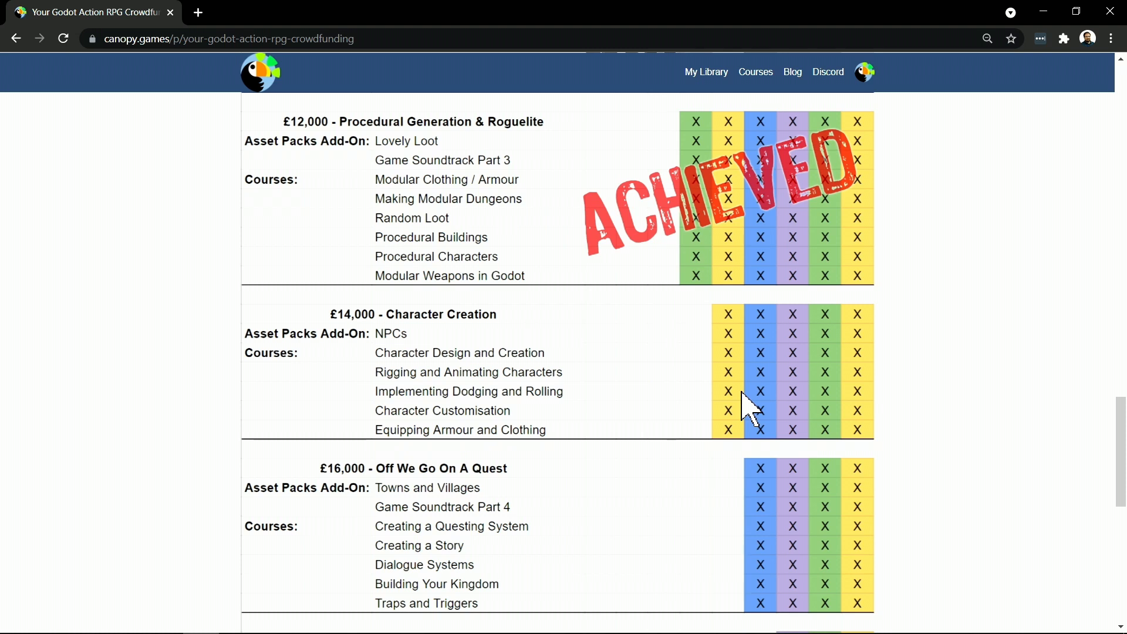
pyautogui.moveTo(830, 373)
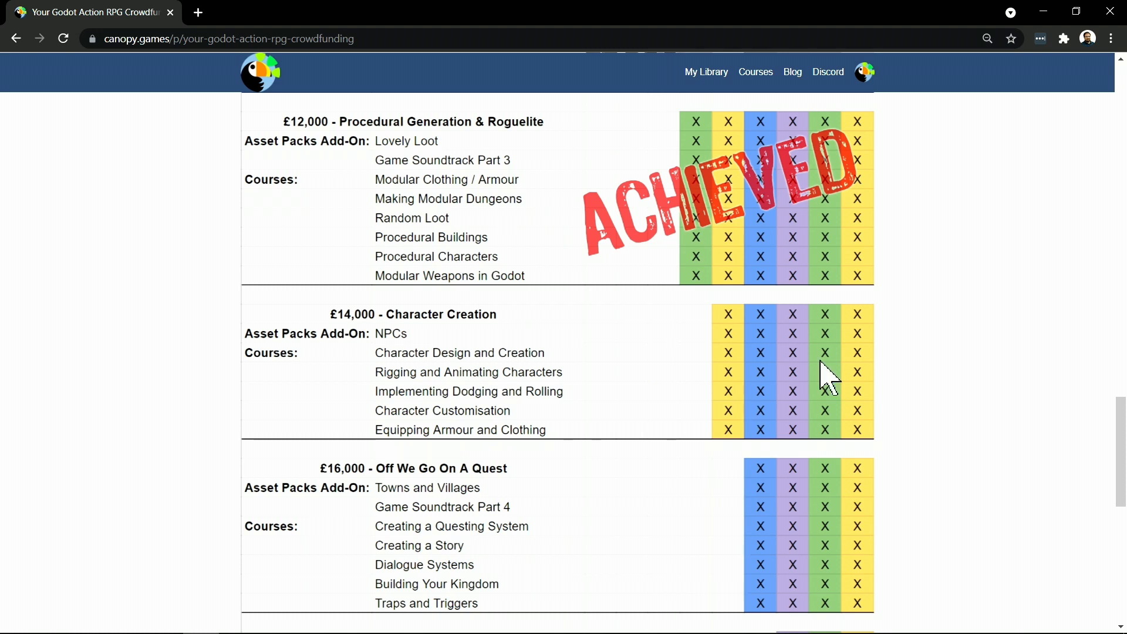